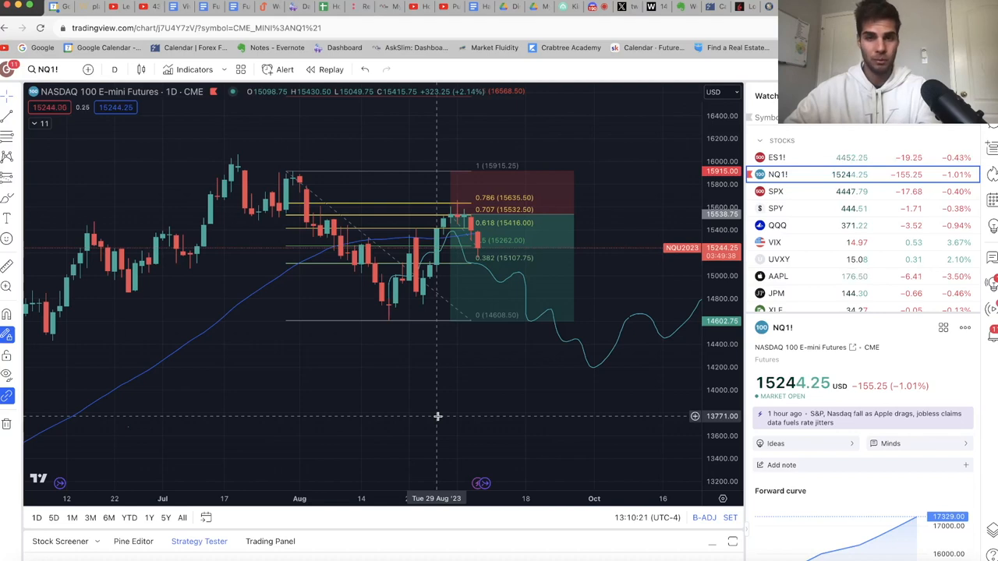
pyautogui.moveTo(447, 408)
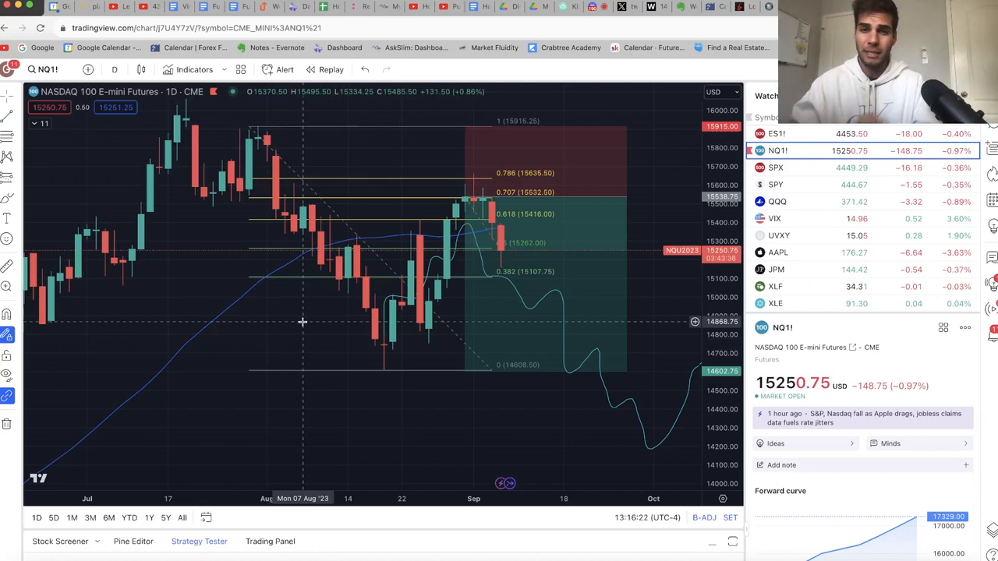
pyautogui.moveTo(365, 315)
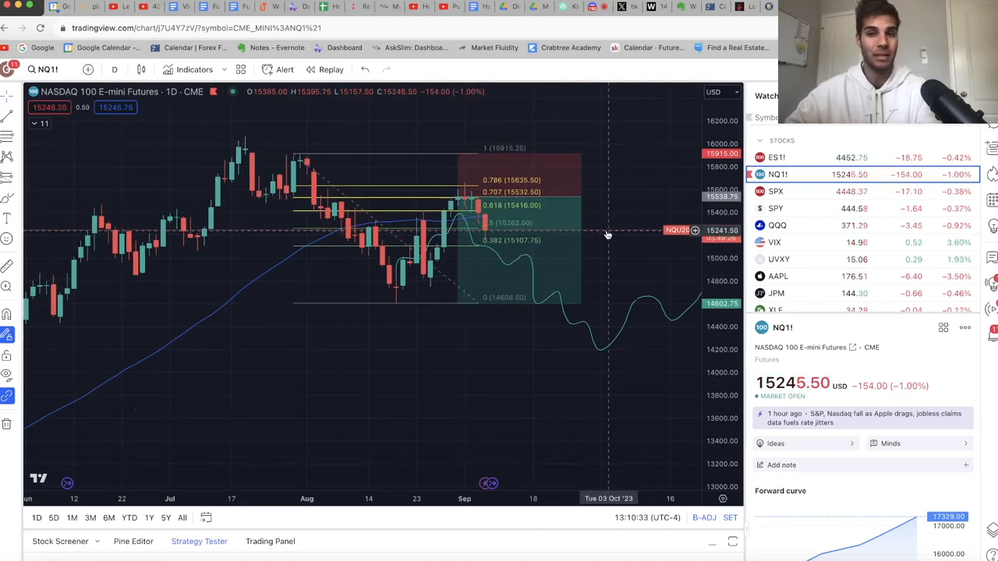
pyautogui.moveTo(396, 140)
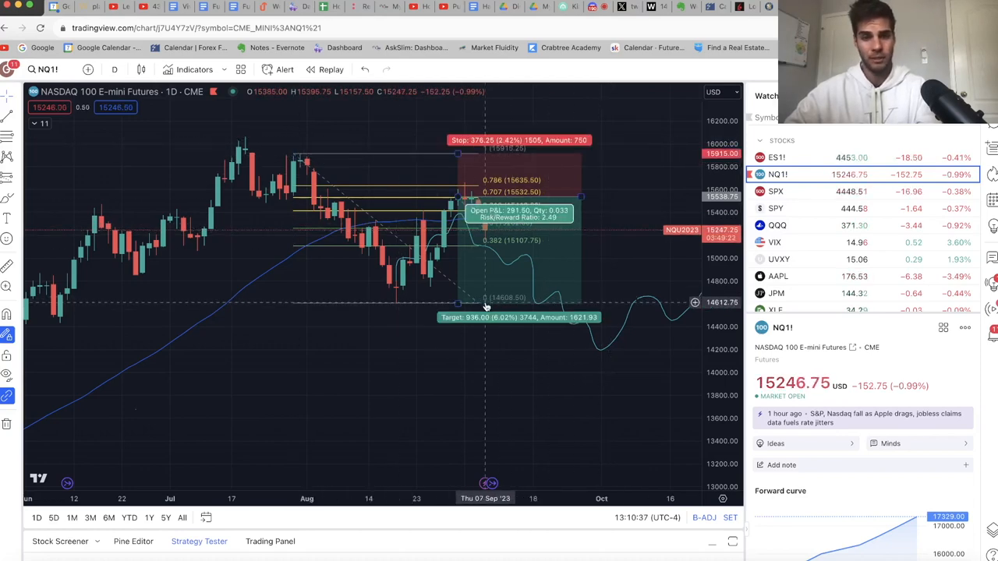
pyautogui.moveTo(459, 235)
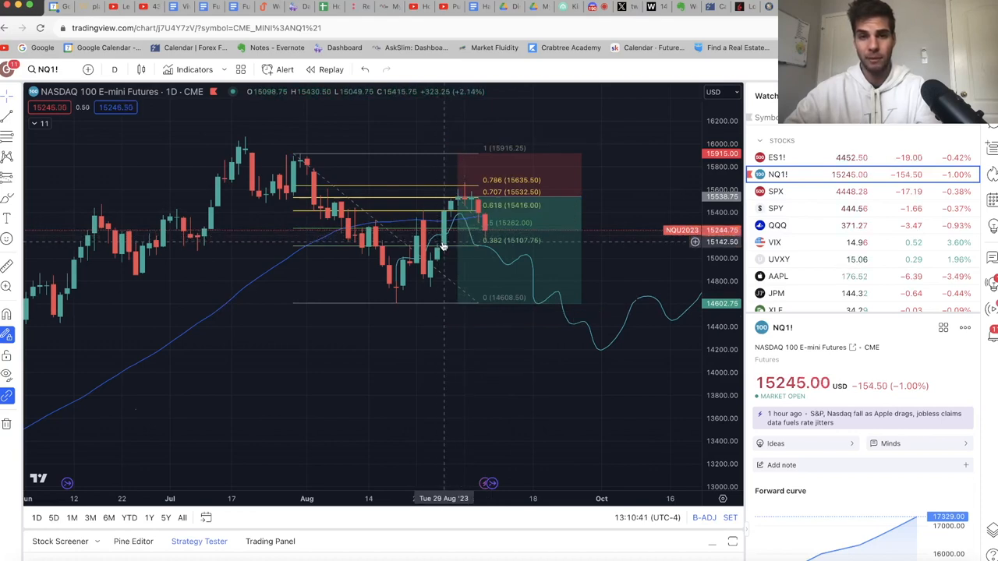
pyautogui.moveTo(456, 219)
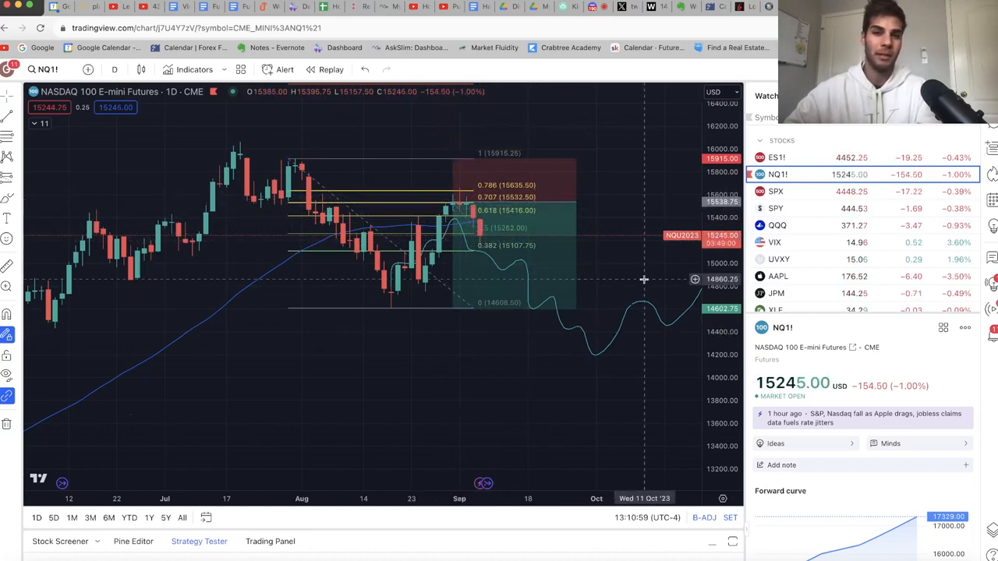
pyautogui.moveTo(611, 240)
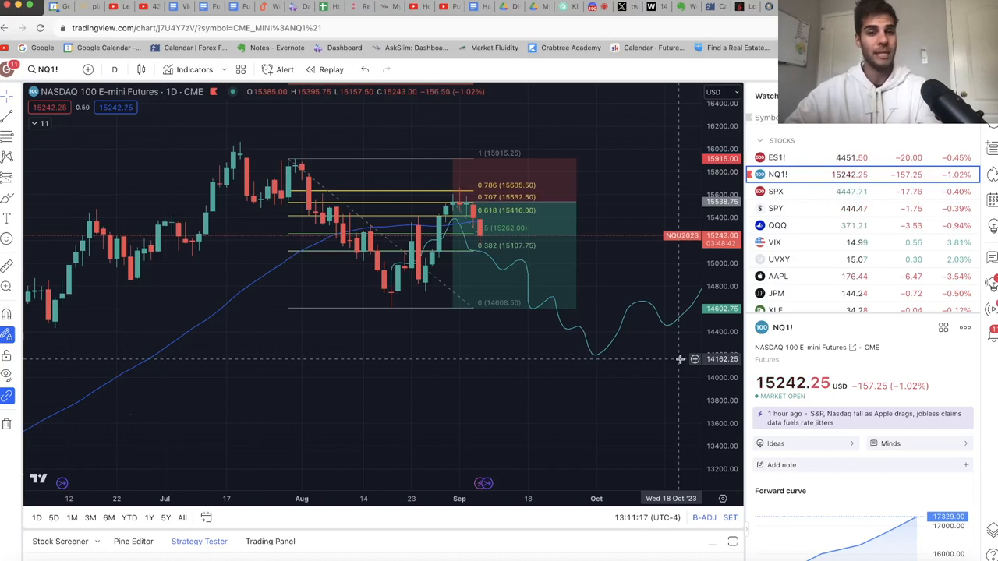
pyautogui.moveTo(484, 353)
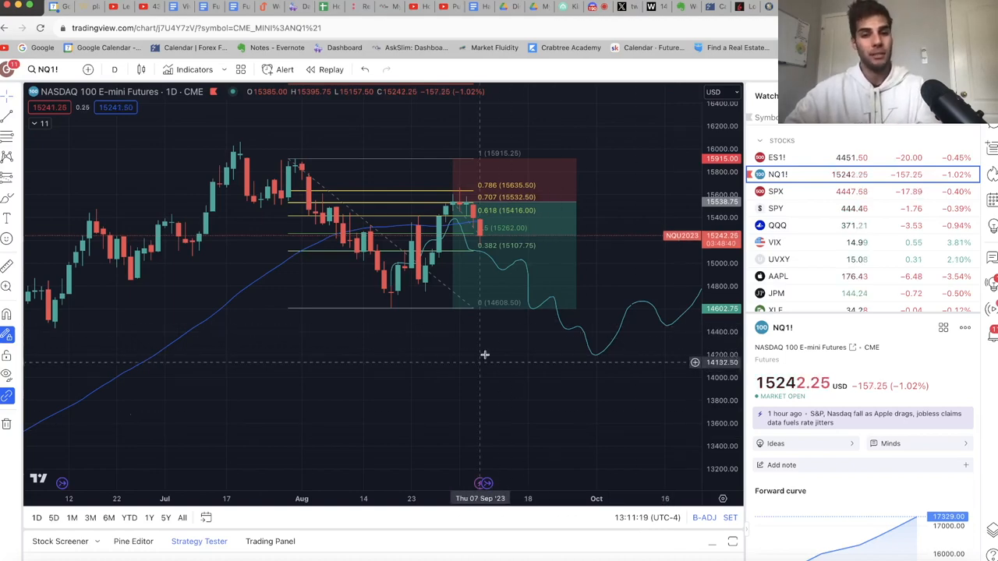
pyautogui.moveTo(339, 348)
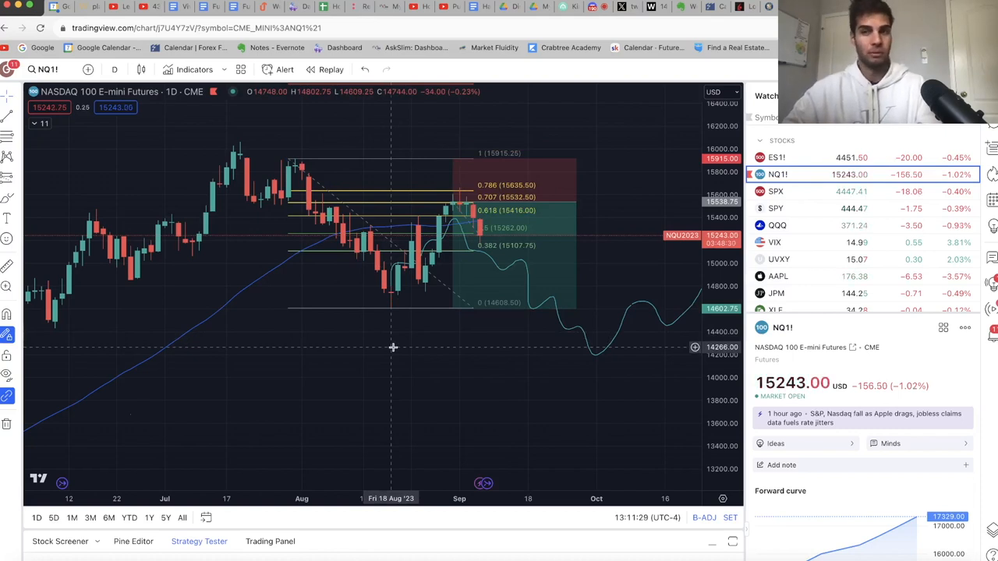
pyautogui.moveTo(457, 384)
pyautogui.write('DXY')
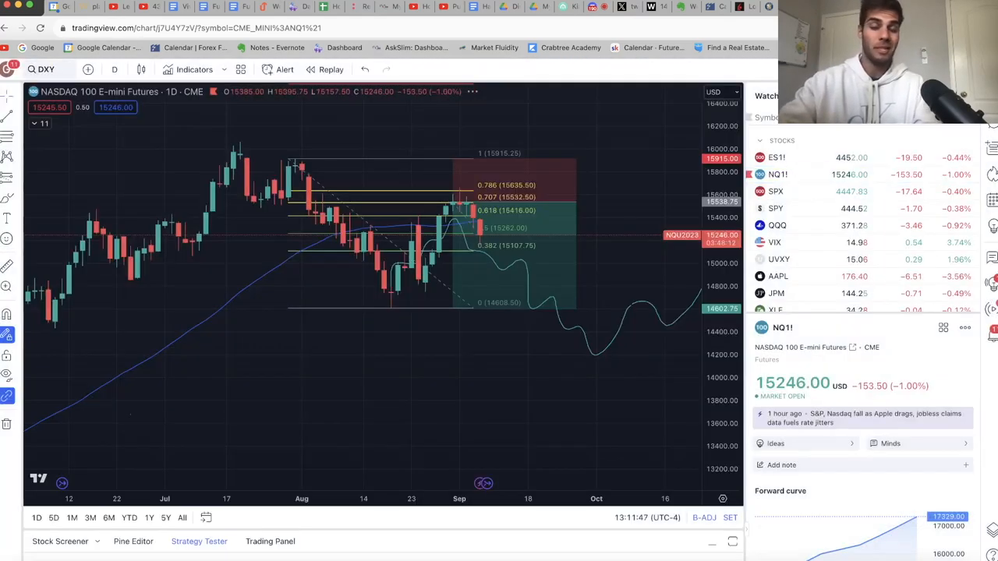
# Step: Load the DXY U.S. Dollar Index chart and switch it to the 1 week interval
pyautogui.click(776, 303)
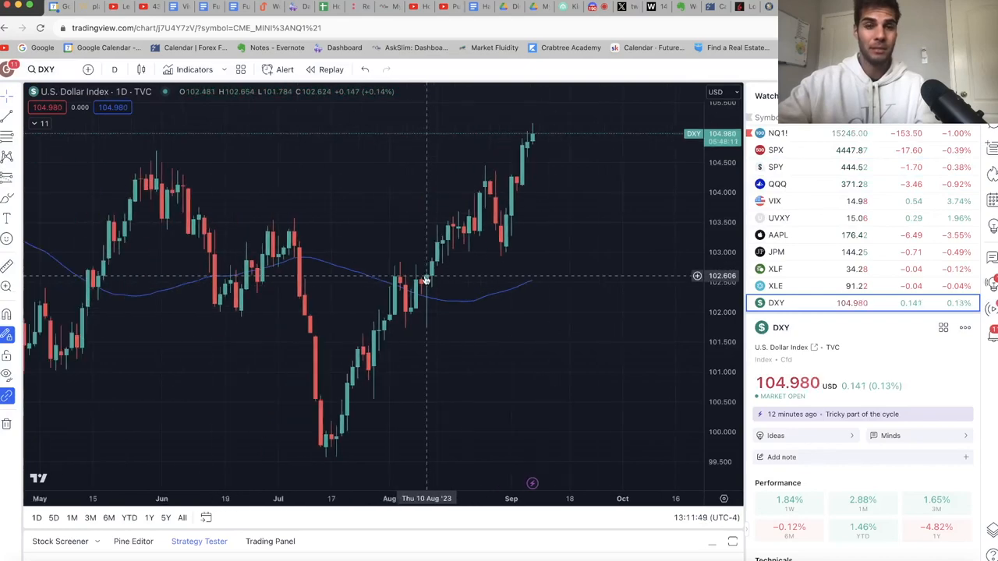
pyautogui.click(113, 68)
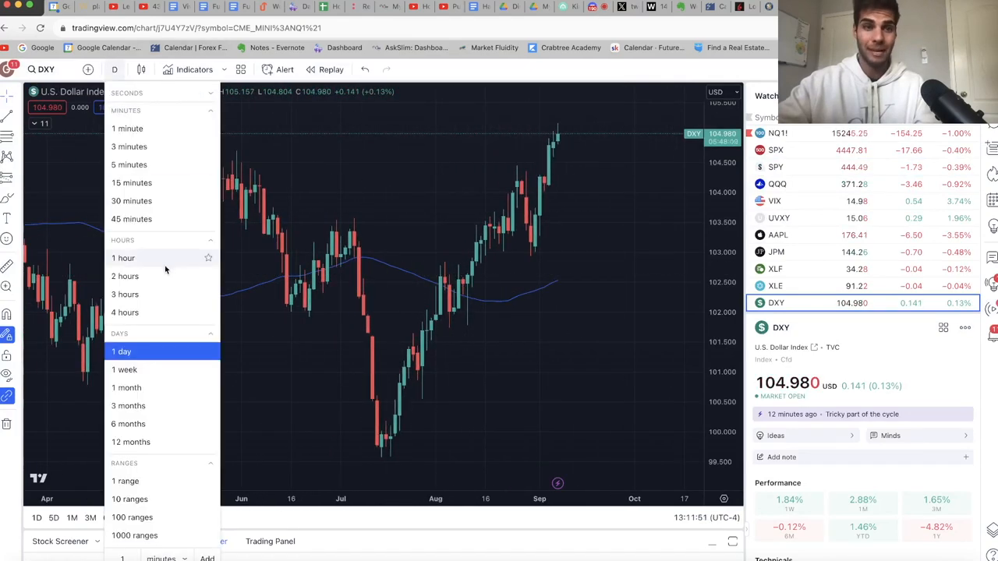
pyautogui.click(126, 370)
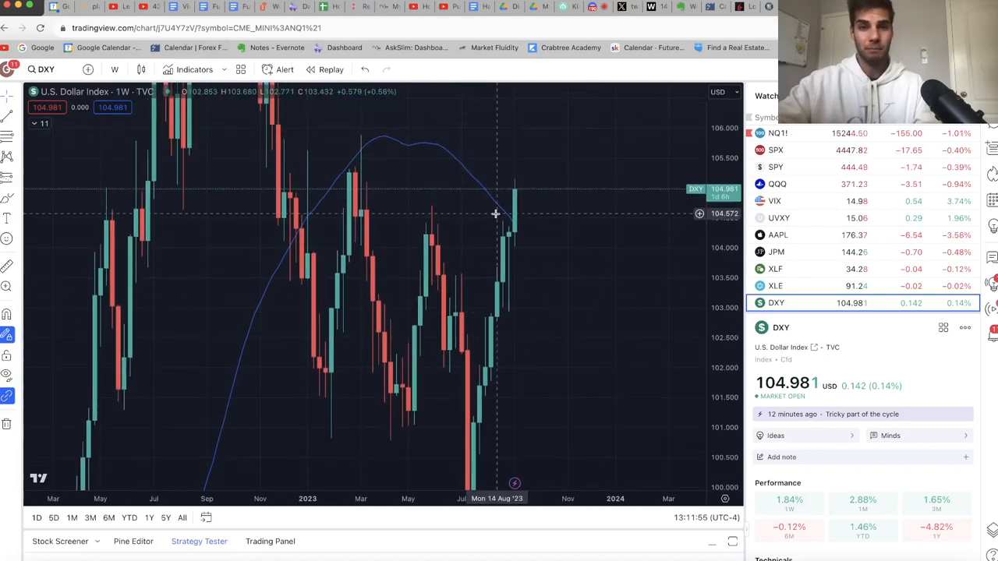
pyautogui.moveTo(446, 209)
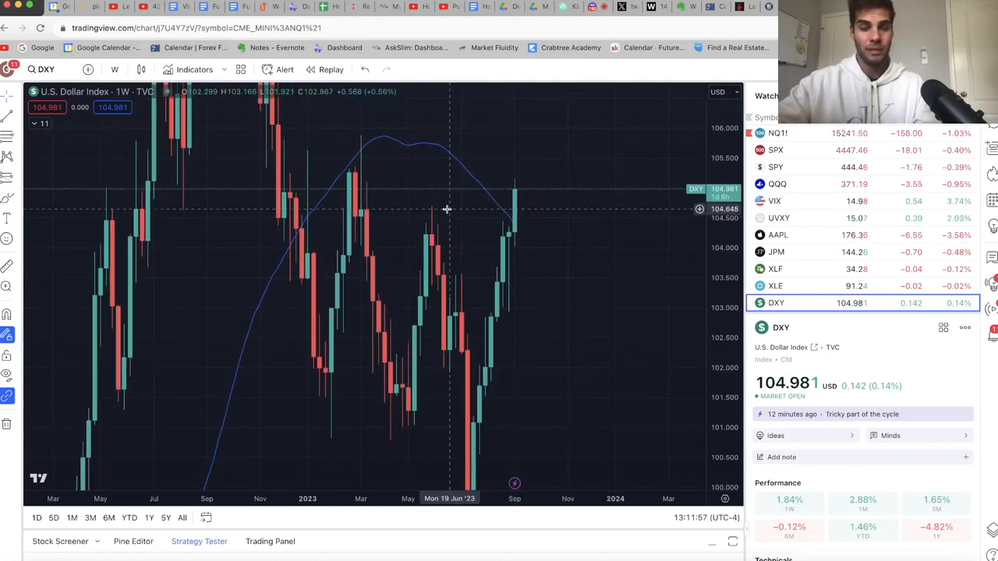
pyautogui.moveTo(580, 231)
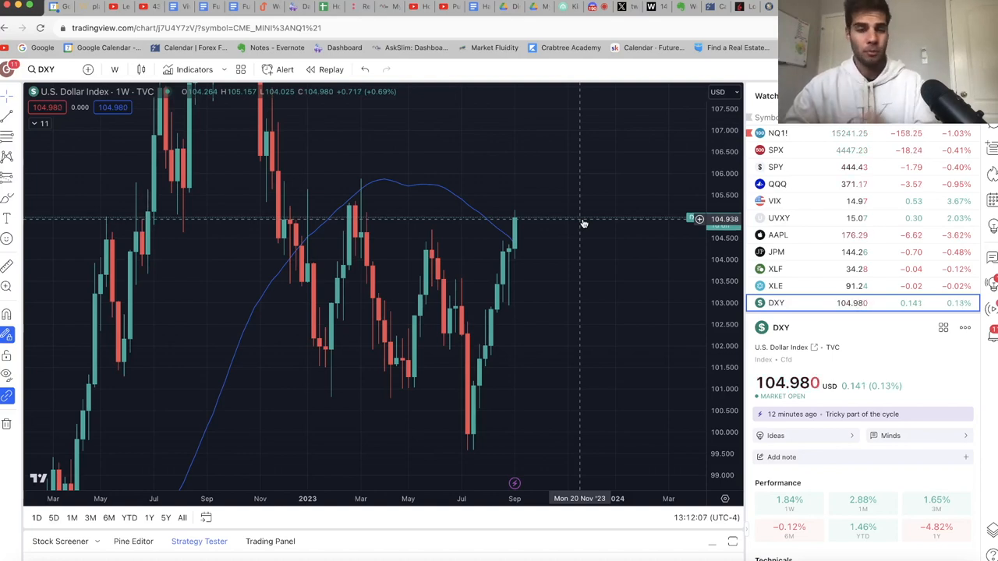
pyautogui.moveTo(539, 277)
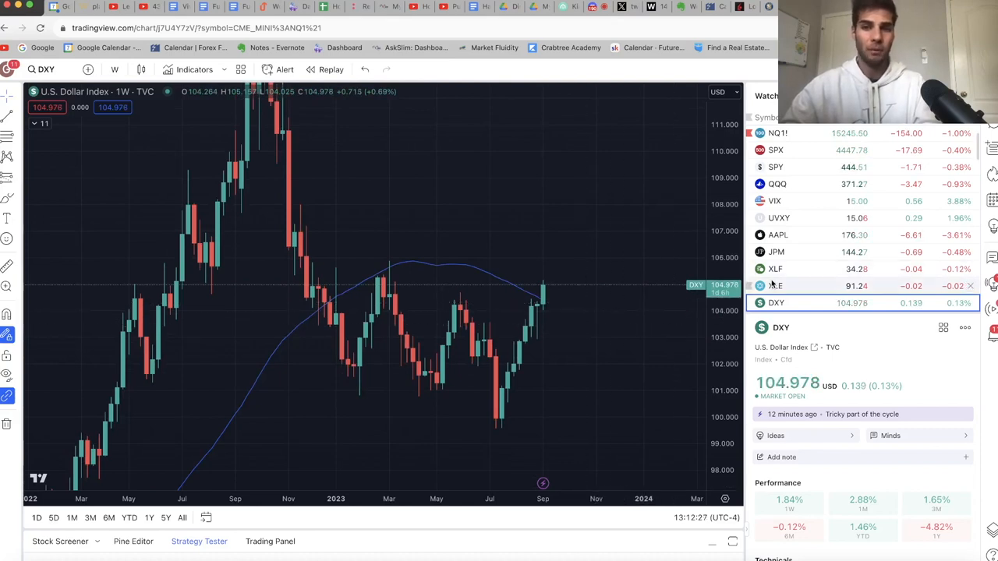
pyautogui.moveTo(602, 230)
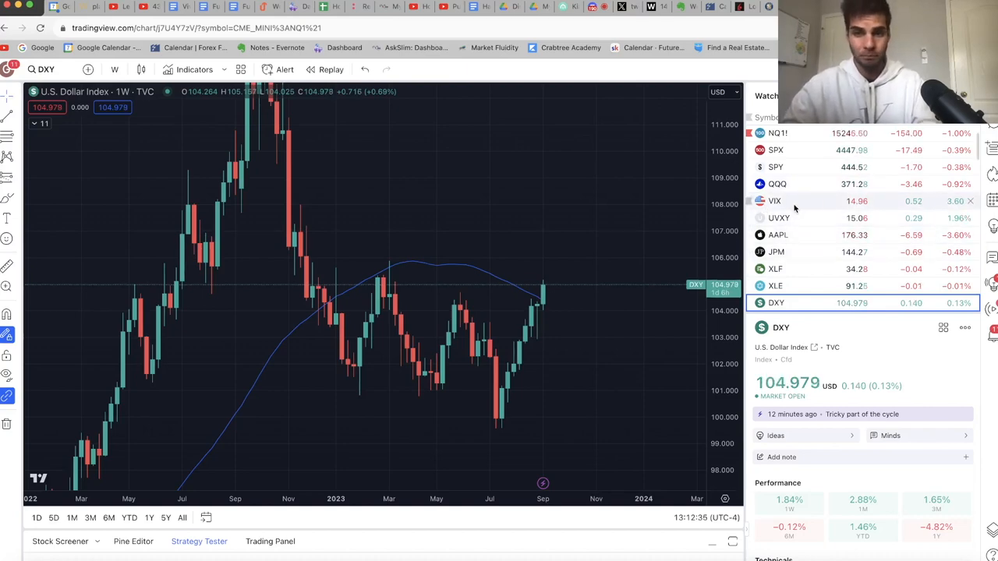
# Step: Load the VIX volatility index chart from the watchlist and set it to daily candles
pyautogui.click(775, 201)
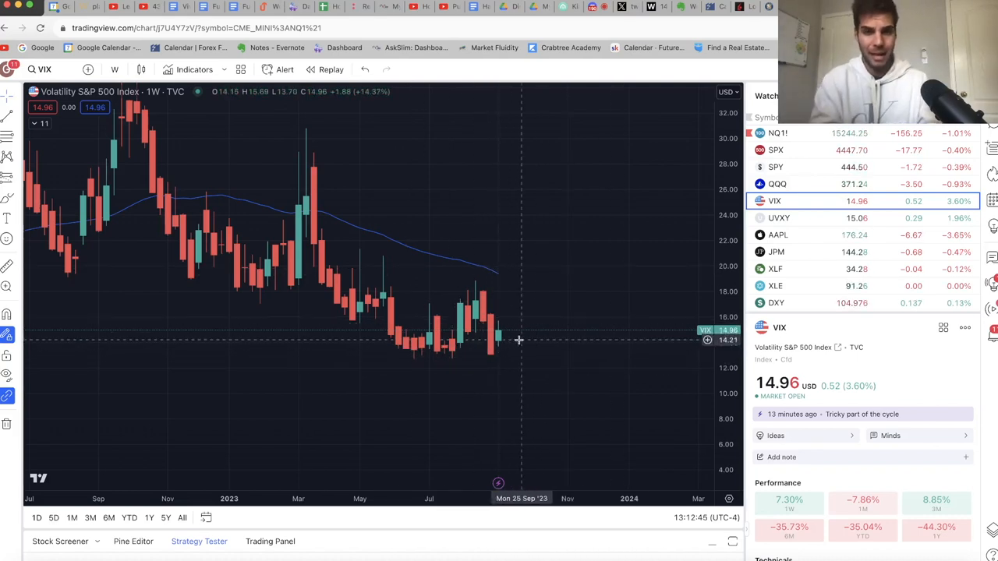
pyautogui.click(112, 69)
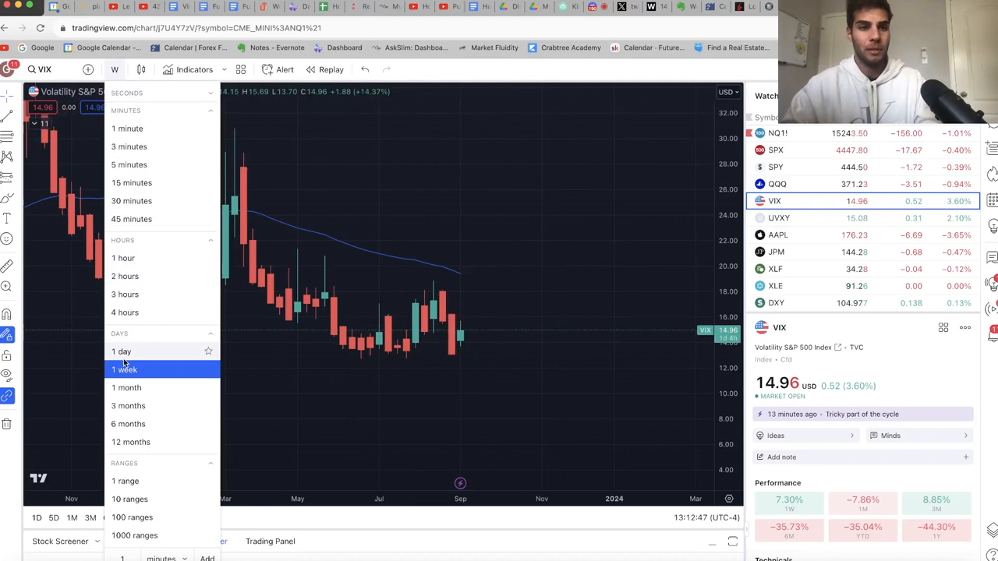
pyautogui.click(122, 353)
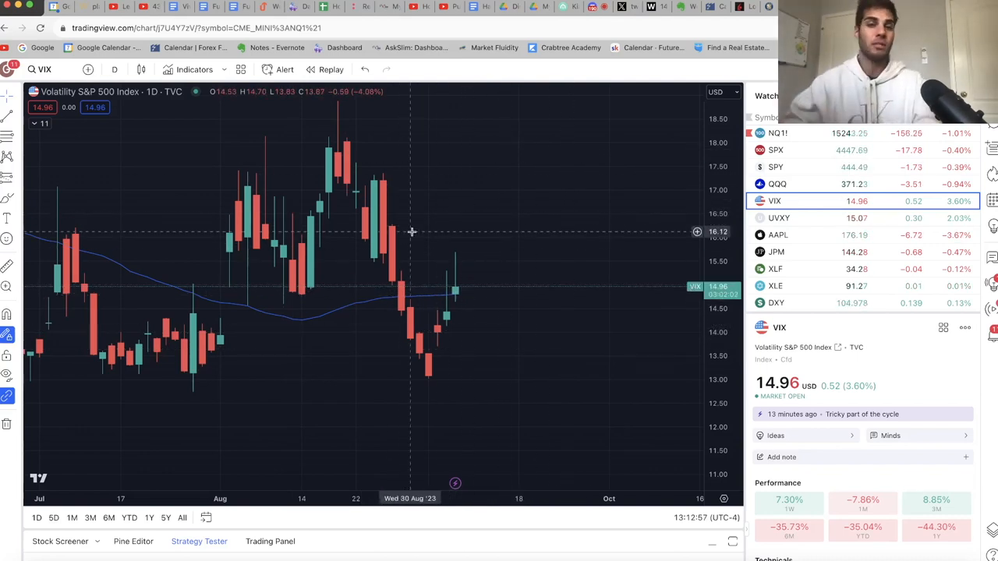
pyautogui.moveTo(475, 309)
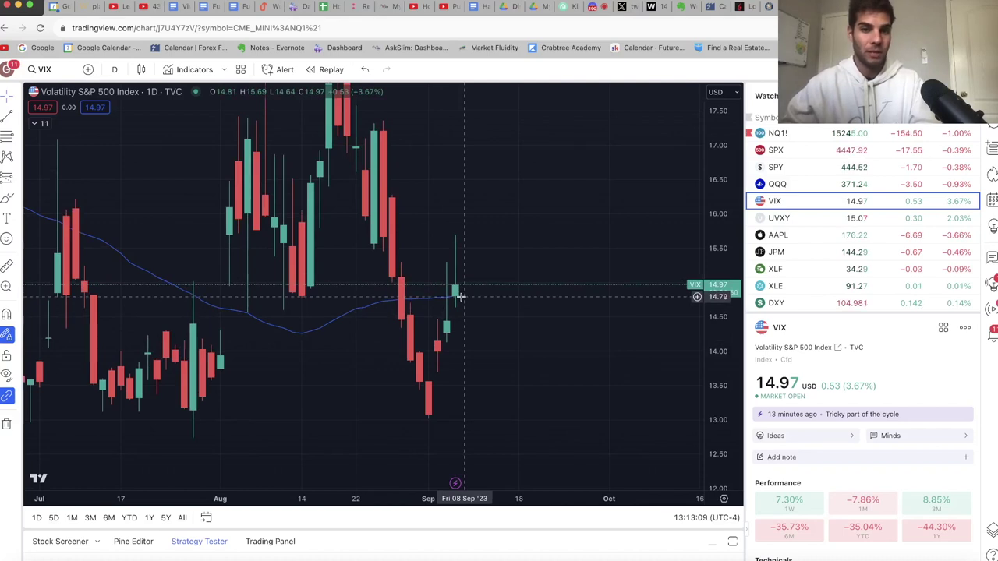
pyautogui.moveTo(486, 275)
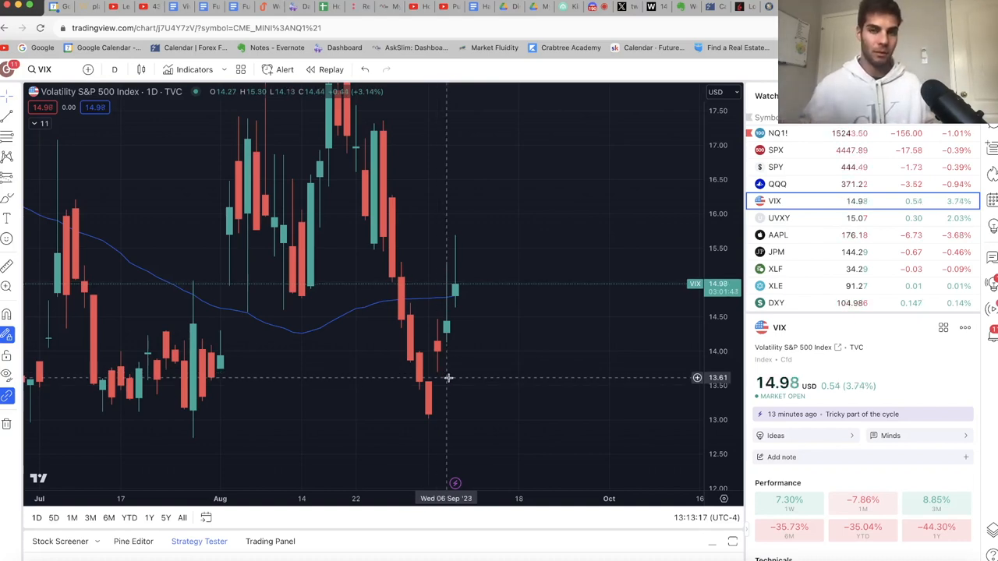
pyautogui.moveTo(463, 268)
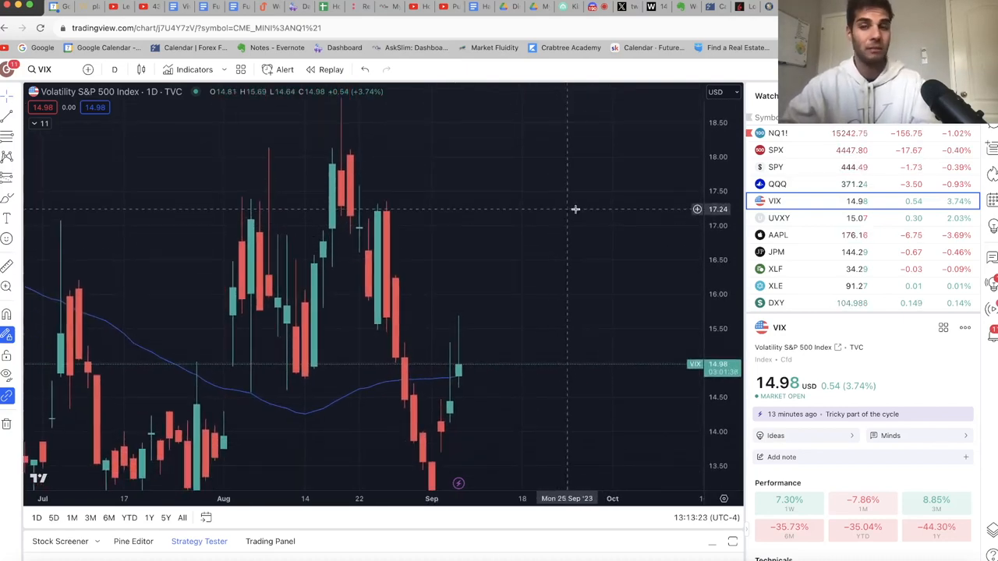
# Step: Load the NQ1! NASDAQ 100 E-mini futures chart from the watchlist
pyautogui.click(776, 132)
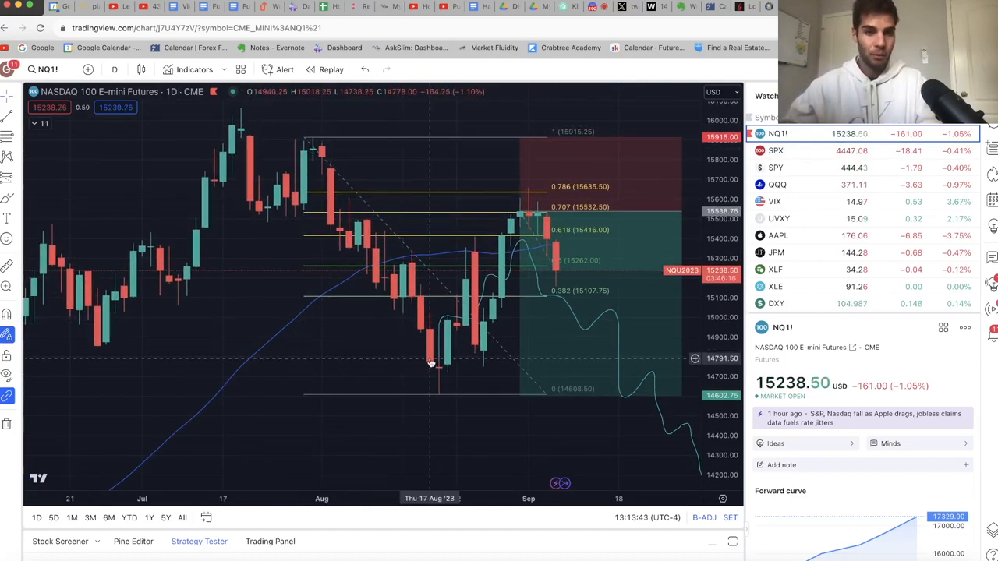
pyautogui.moveTo(402, 250)
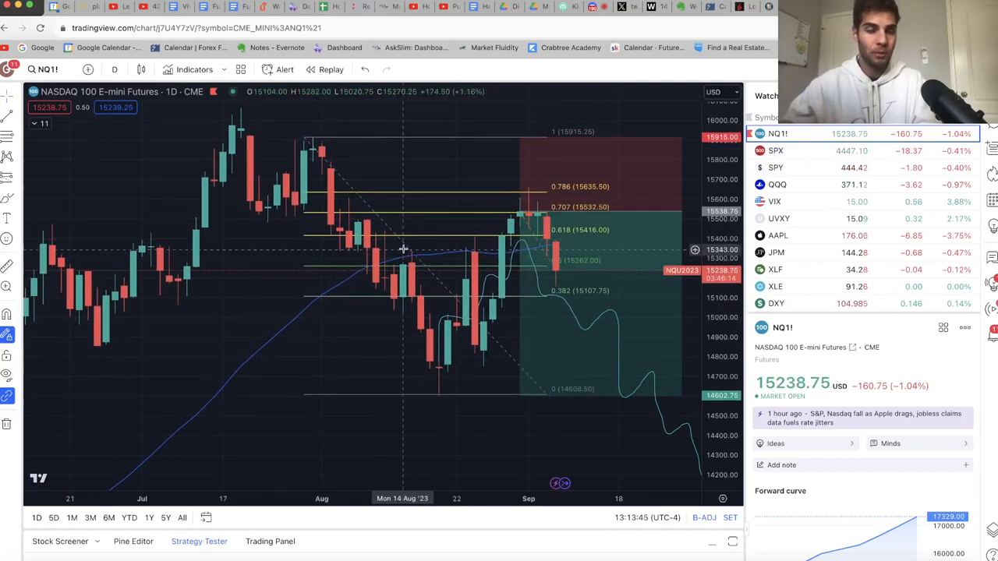
pyautogui.moveTo(484, 356)
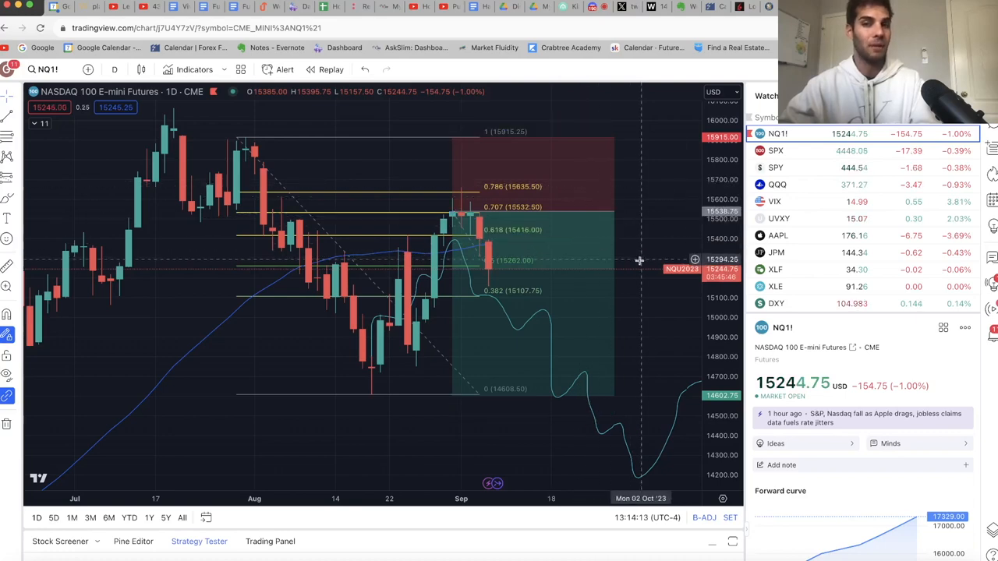
# Step: Load the ES1! S&P 500 E-mini futures chart from the watchlist
pyautogui.click(782, 158)
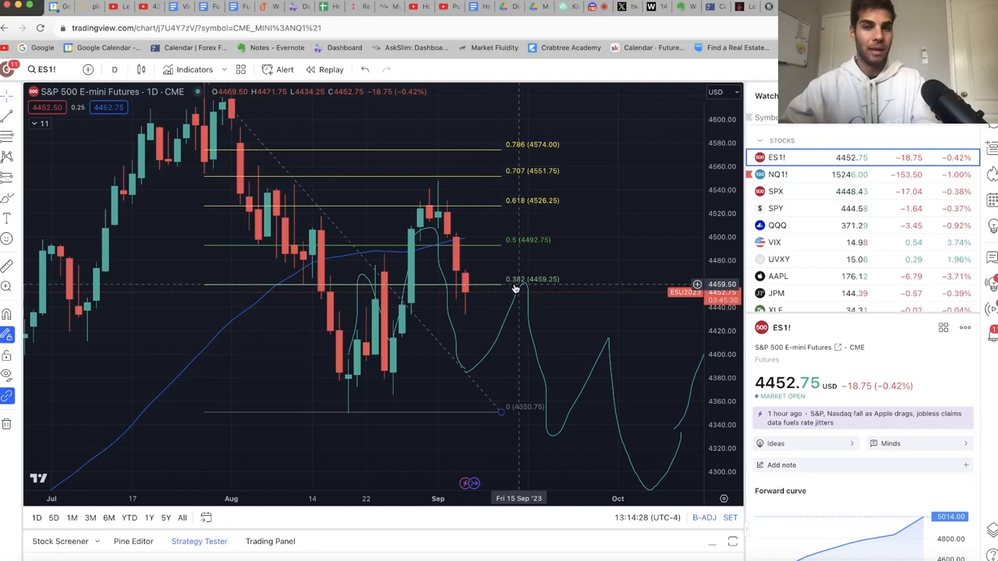
pyautogui.moveTo(464, 293)
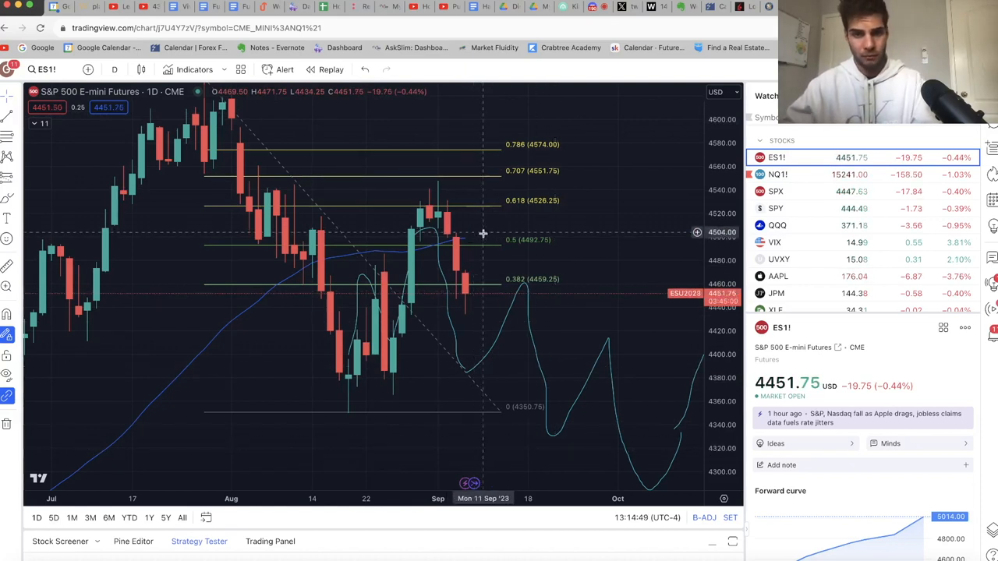
pyautogui.moveTo(577, 381)
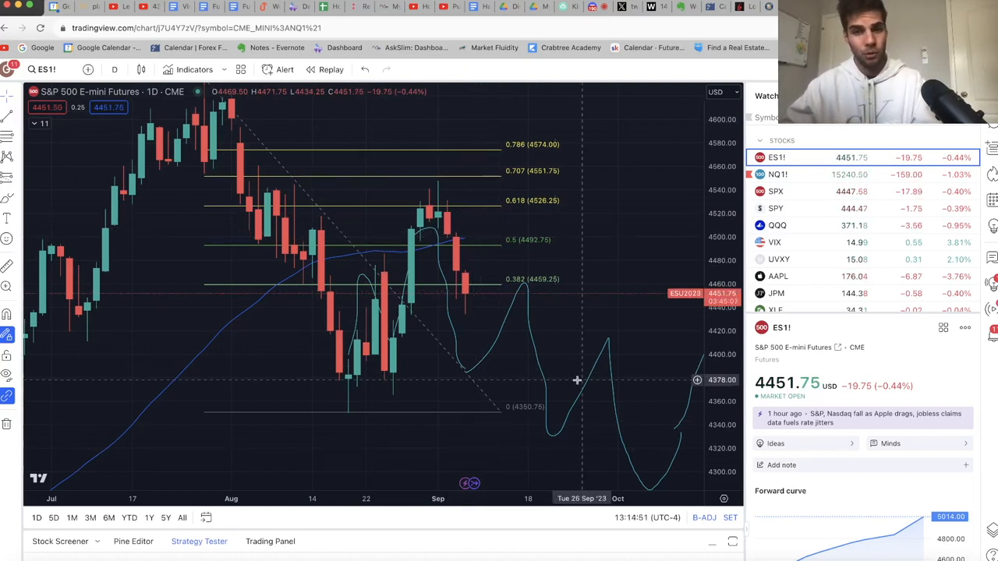
pyautogui.moveTo(509, 238)
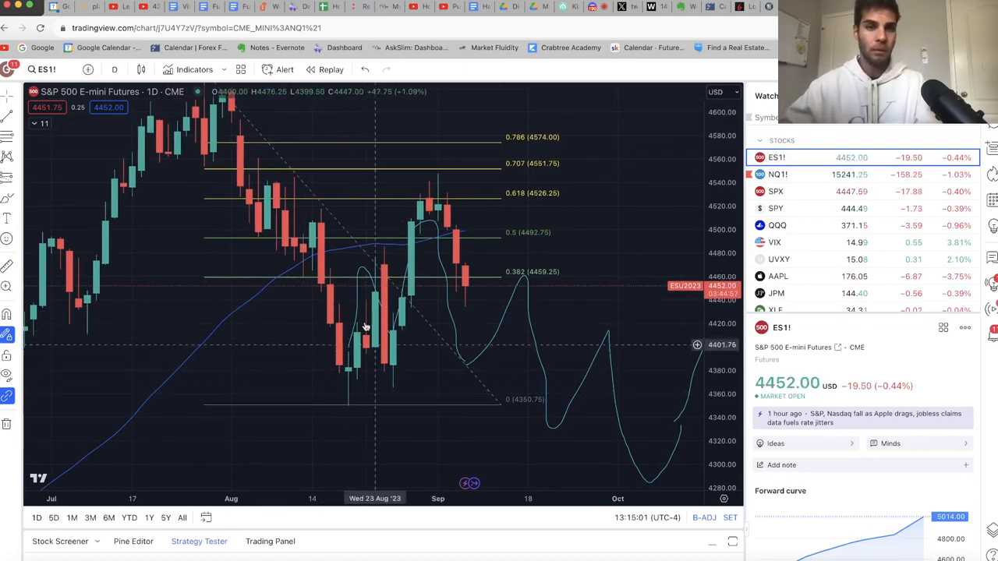
pyautogui.moveTo(435, 178)
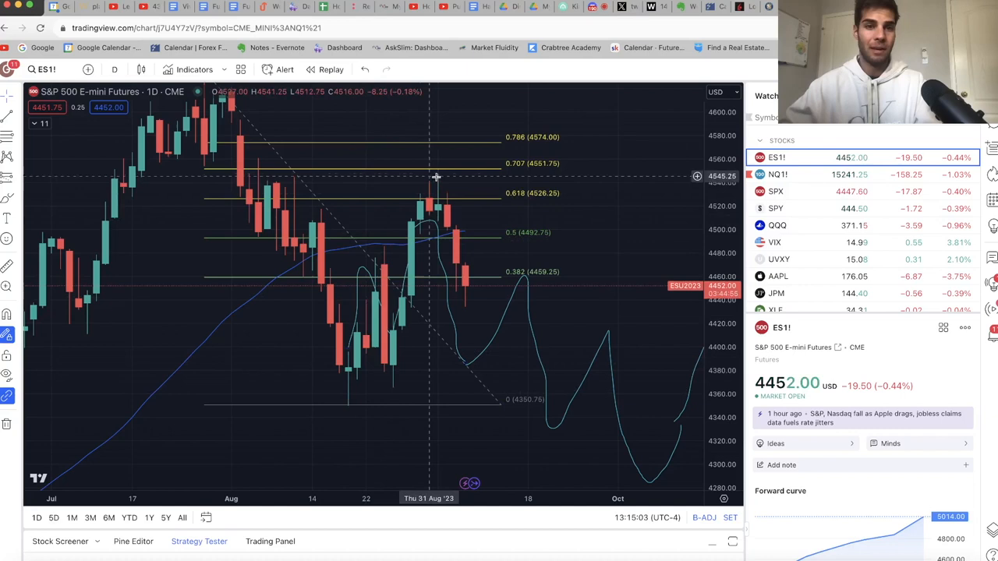
pyautogui.moveTo(460, 209)
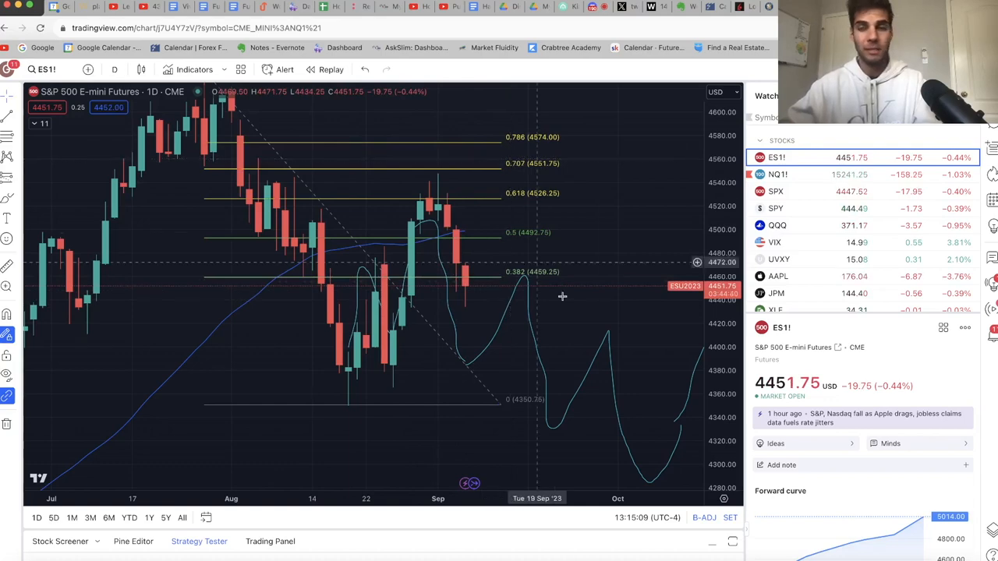
# Step: Alternate between the XLF financial sector fund and ES1! futures charts to compare them
pyautogui.click(775, 285)
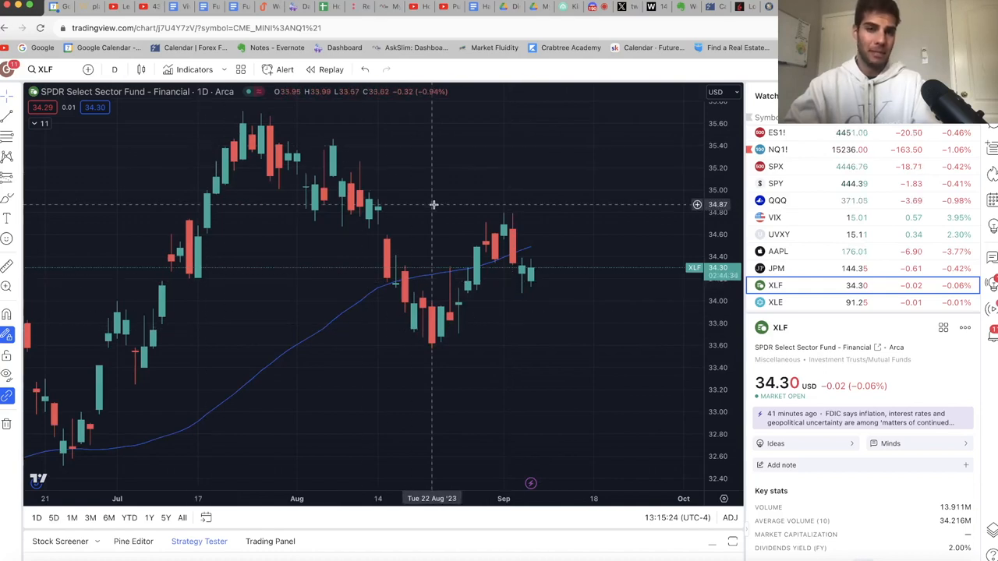
pyautogui.moveTo(387, 222)
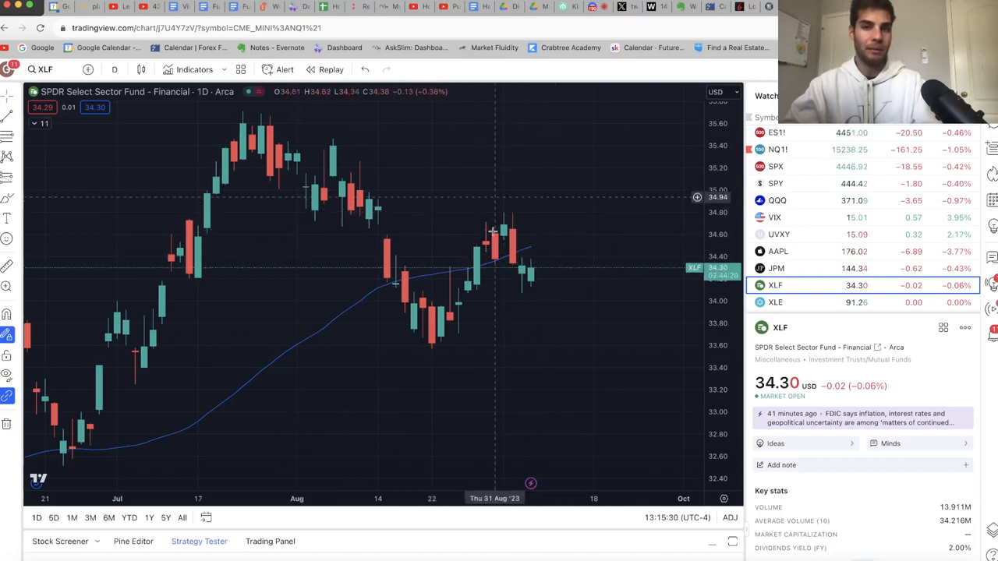
pyautogui.moveTo(502, 230)
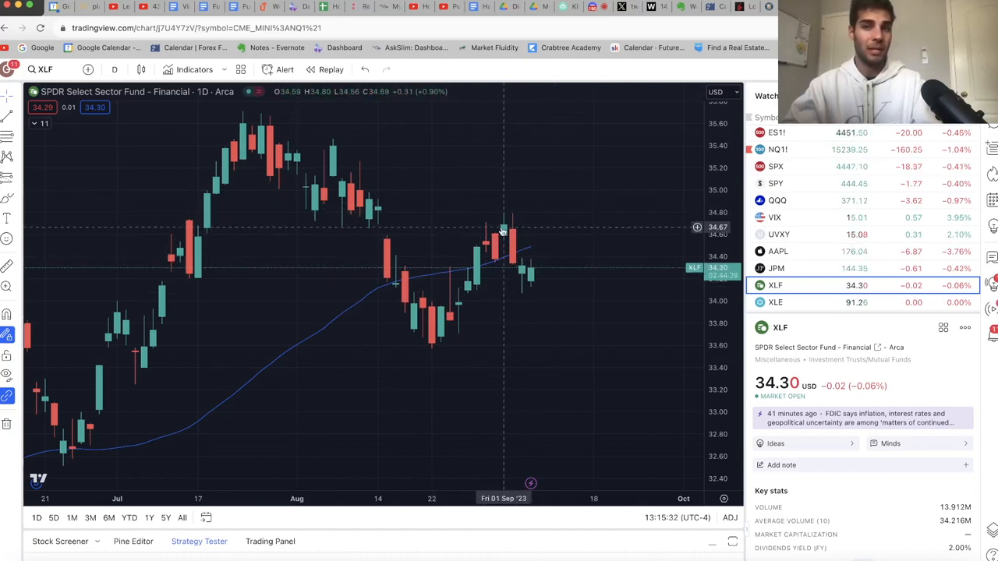
pyautogui.click(776, 132)
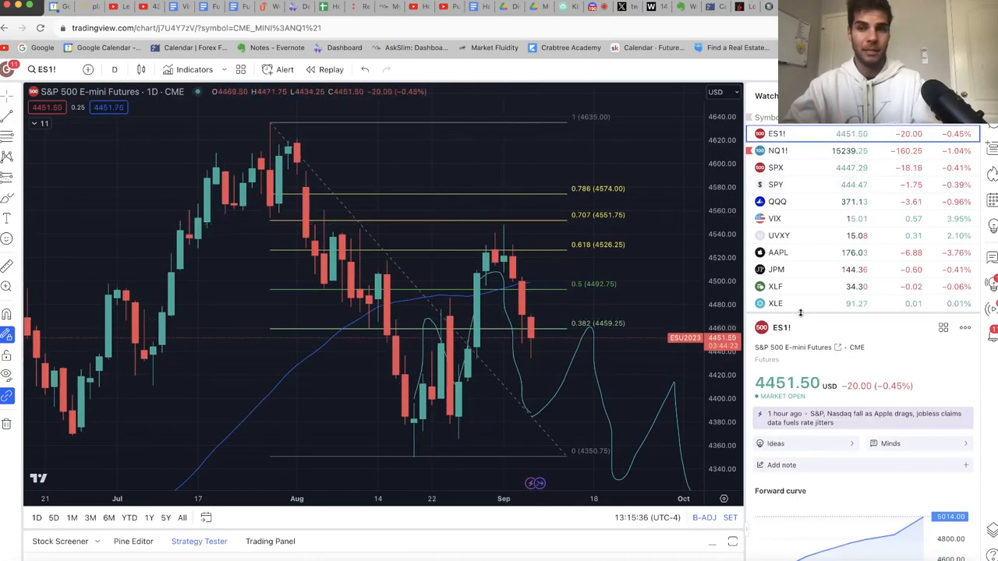
pyautogui.click(777, 287)
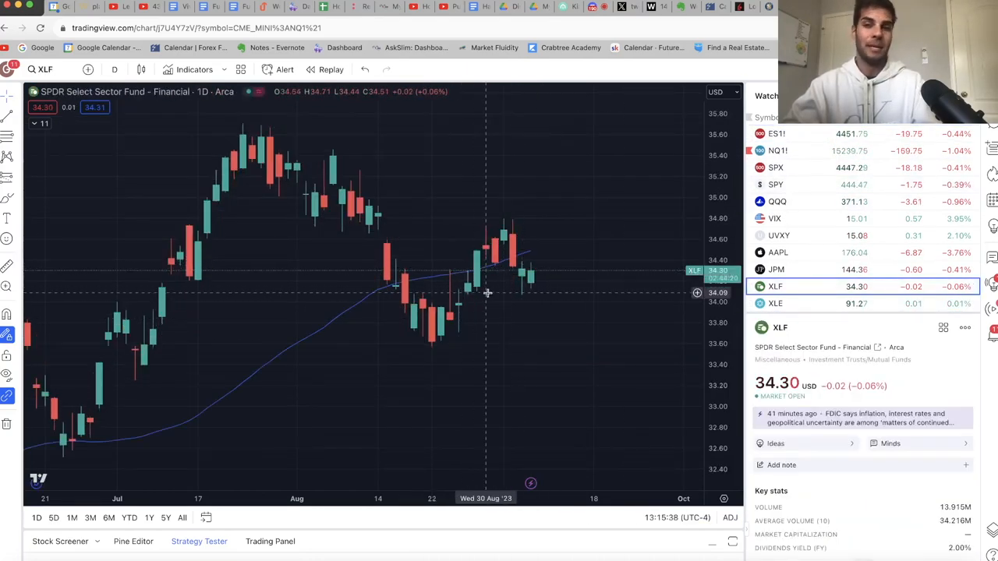
pyautogui.moveTo(475, 279)
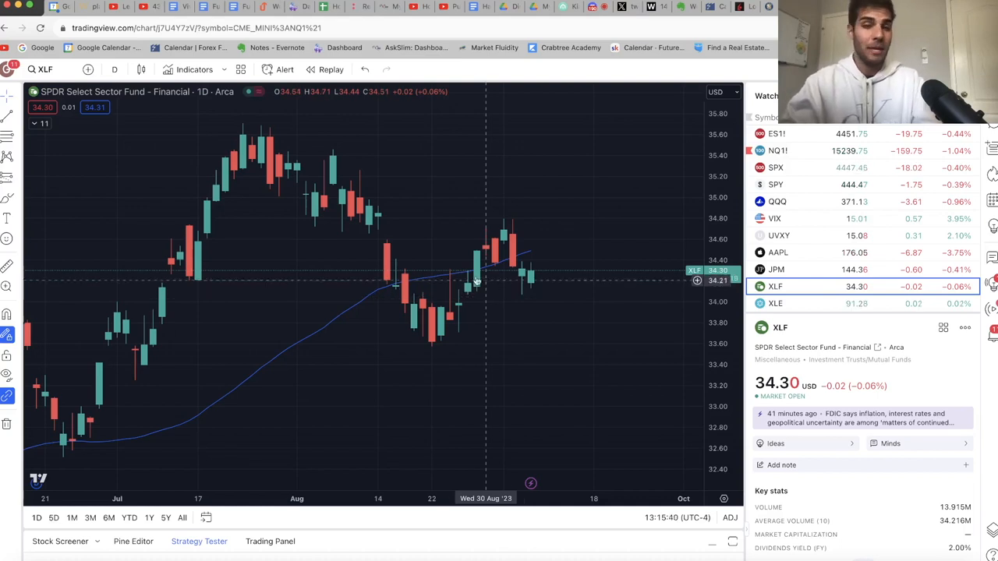
pyautogui.moveTo(468, 332)
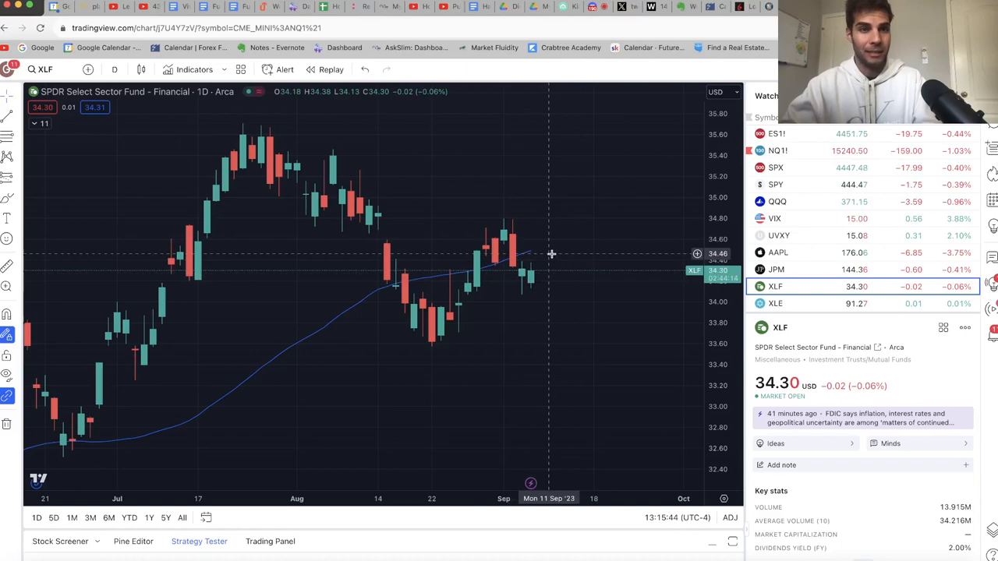
pyautogui.moveTo(602, 308)
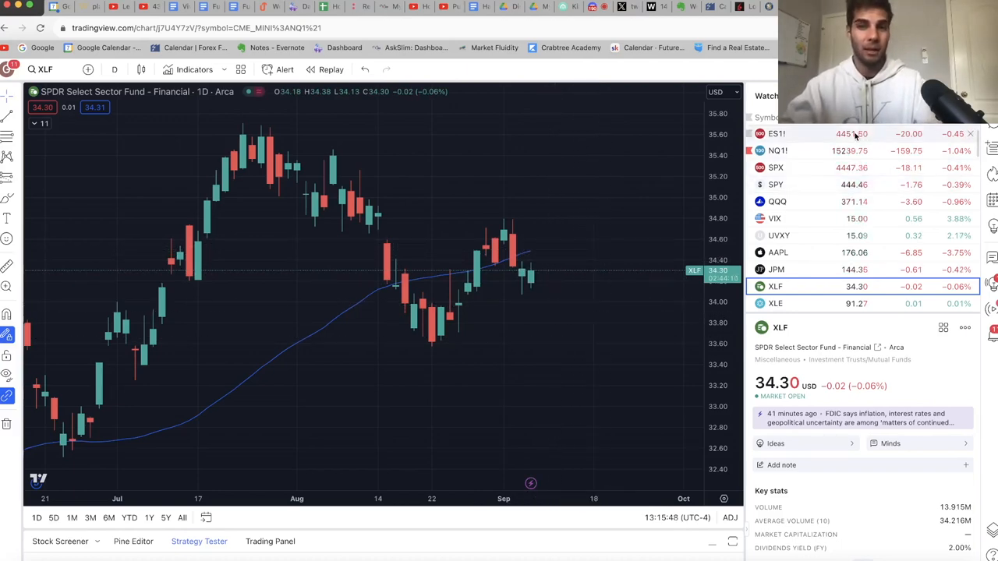
pyautogui.click(777, 134)
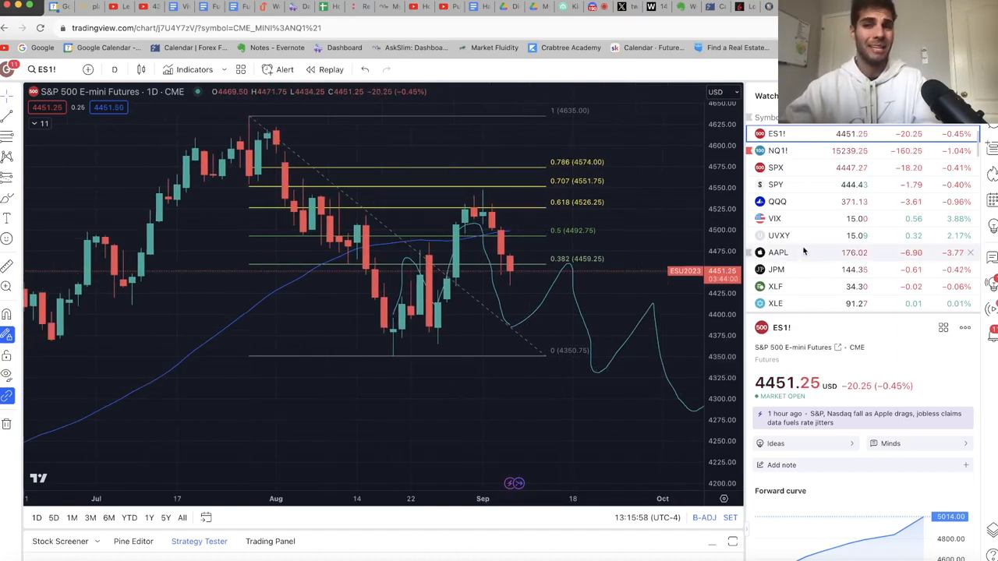
# Step: Return to the NQ1! NASDAQ 100 futures chart
pyautogui.click(777, 149)
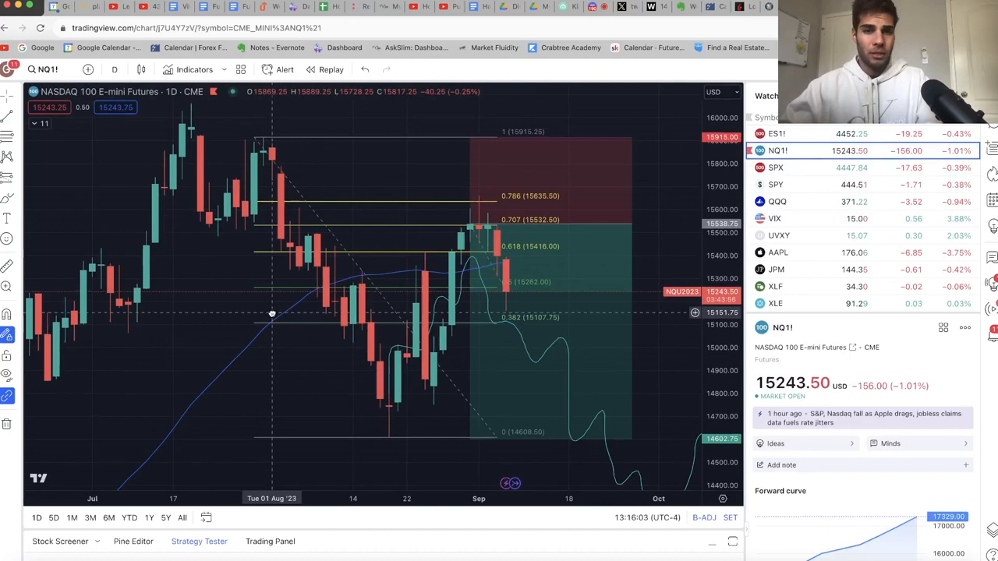